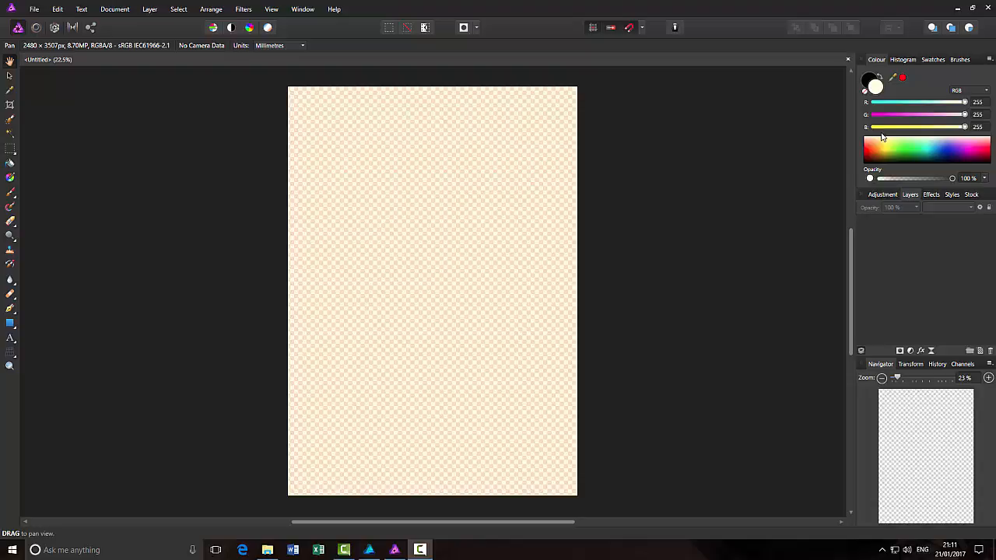
mouse_move(831, 258)
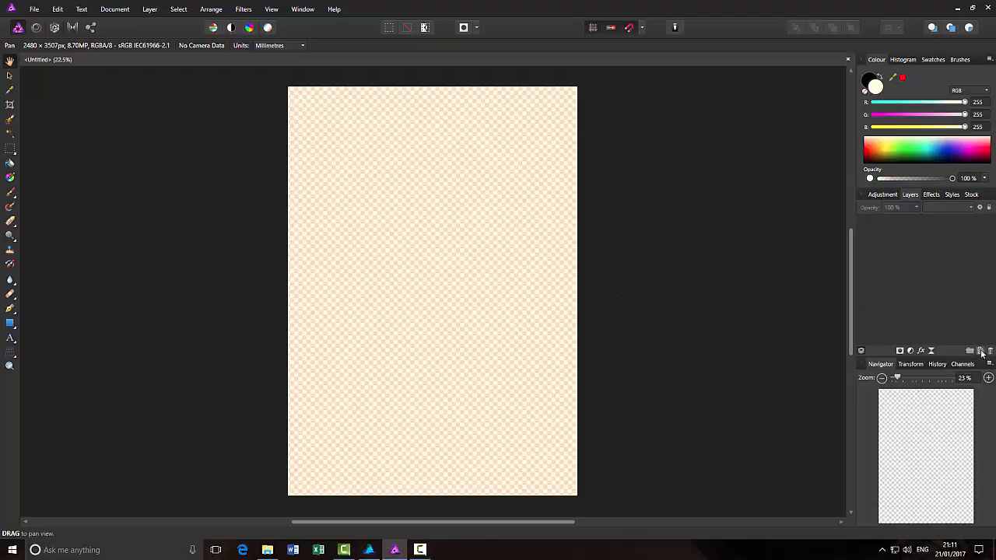
Add a pixel layer, paint a dark wavy stroke, and paint blue strokes over it.
click(980, 351)
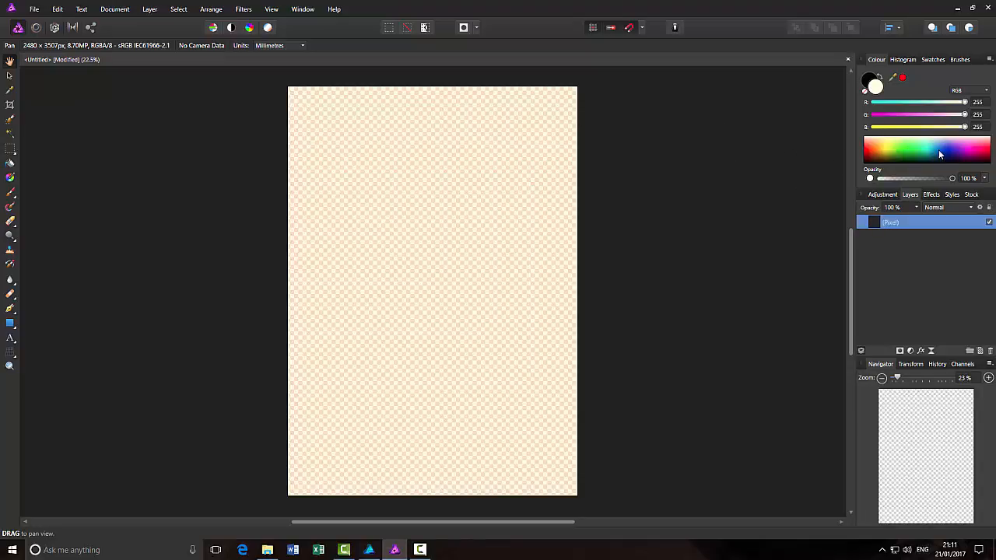
click(940, 154)
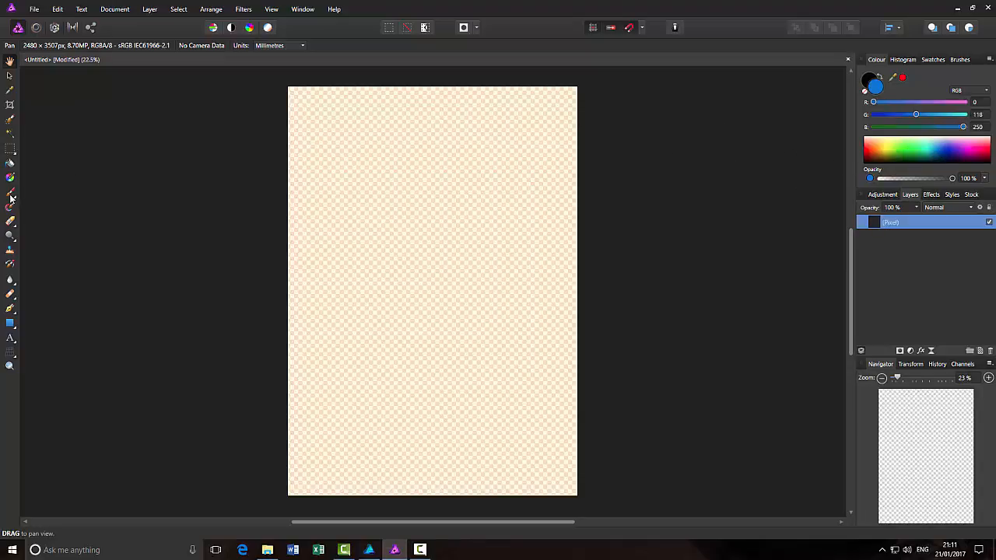
drag(338, 172, 413, 174)
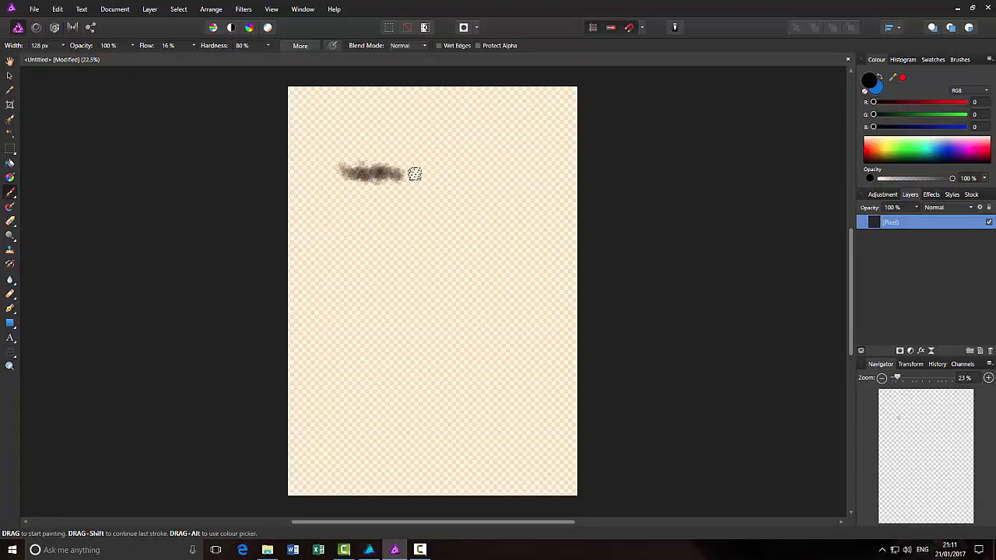
drag(412, 173, 521, 210)
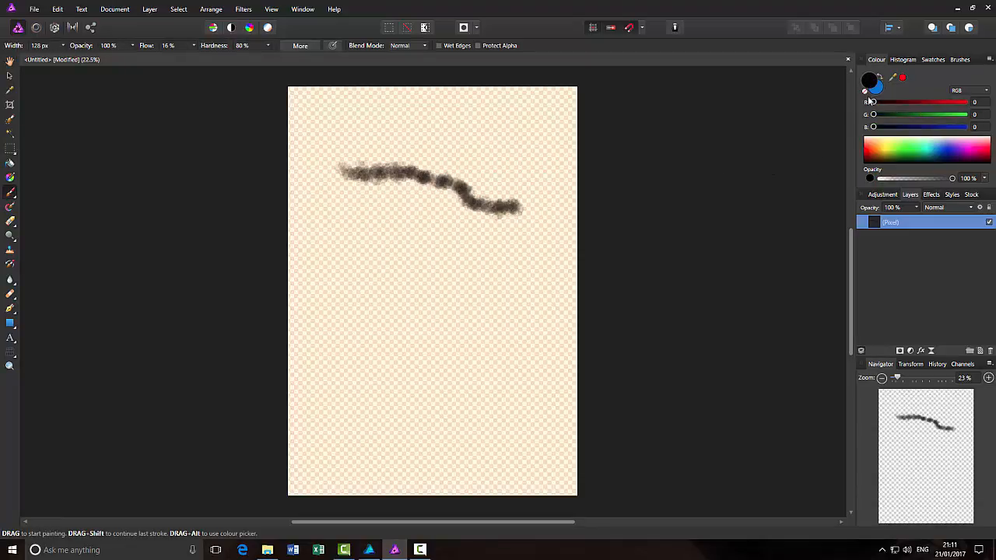
drag(334, 175, 432, 187)
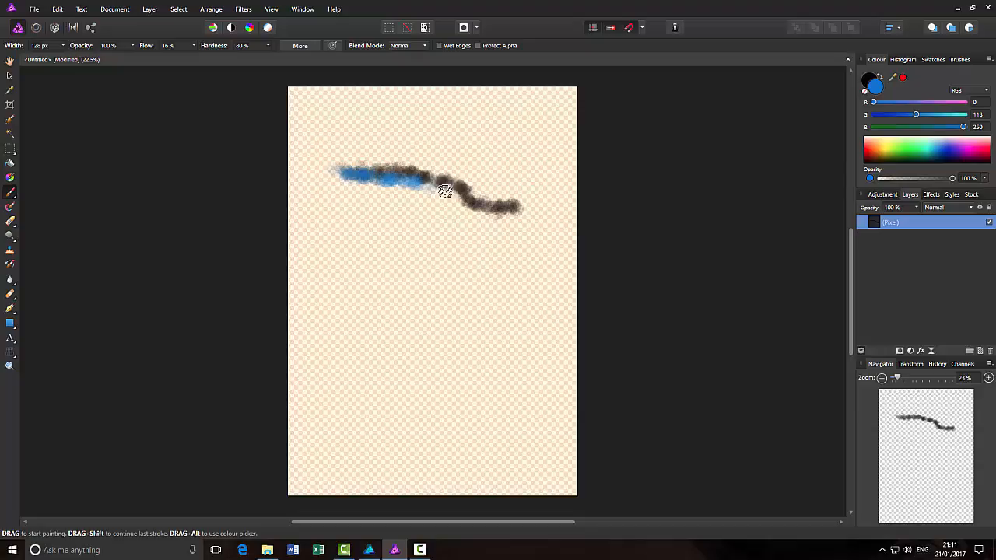
drag(443, 191, 385, 315)
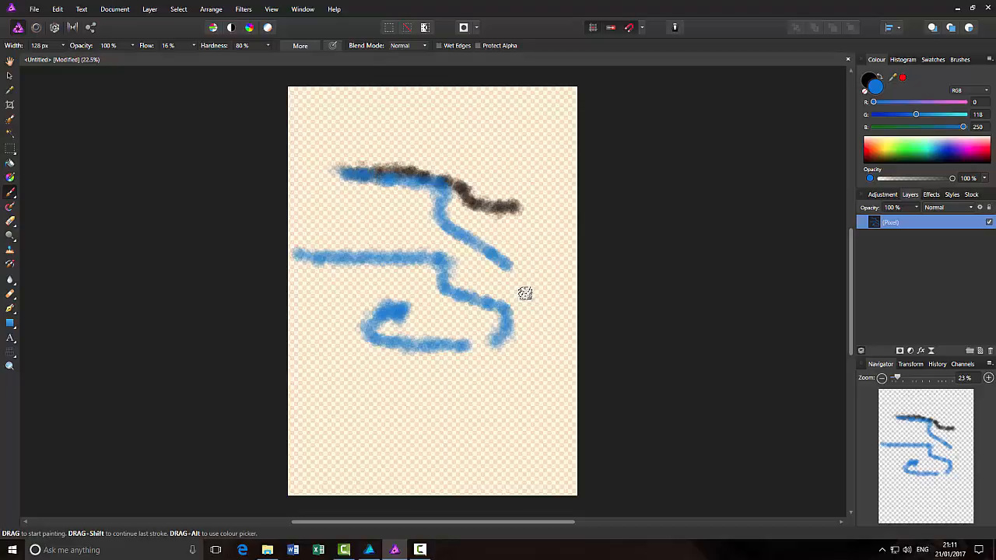
mouse_move(737, 218)
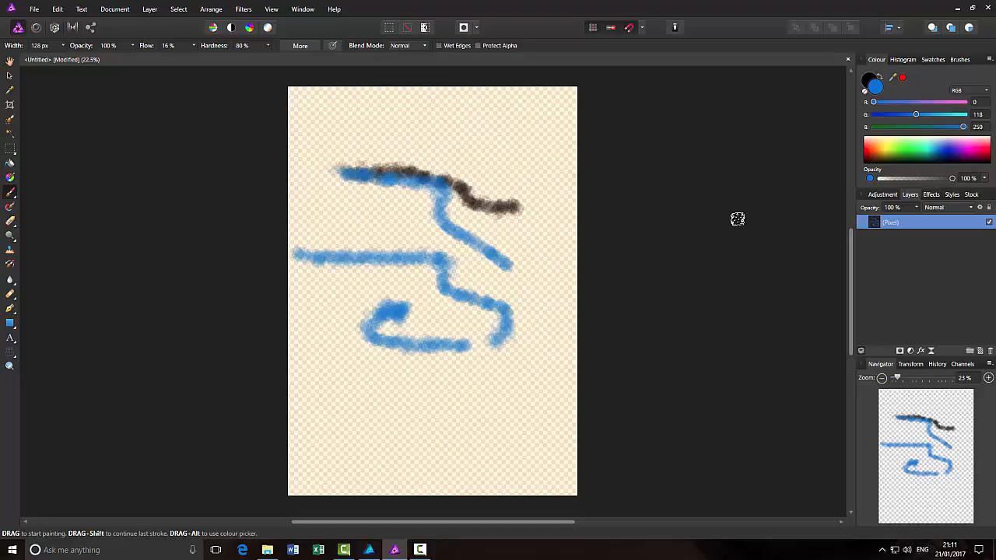
mouse_move(863, 97)
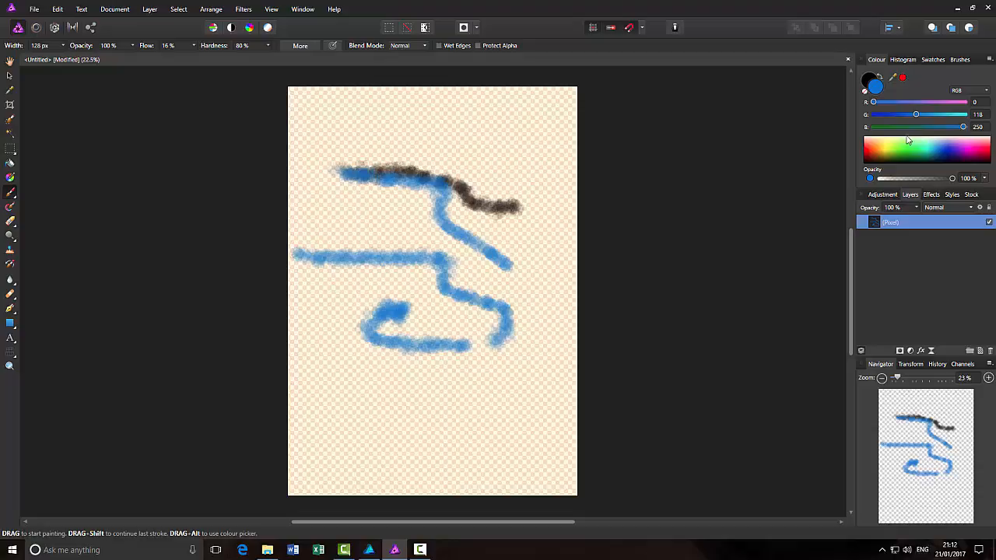
mouse_move(914, 142)
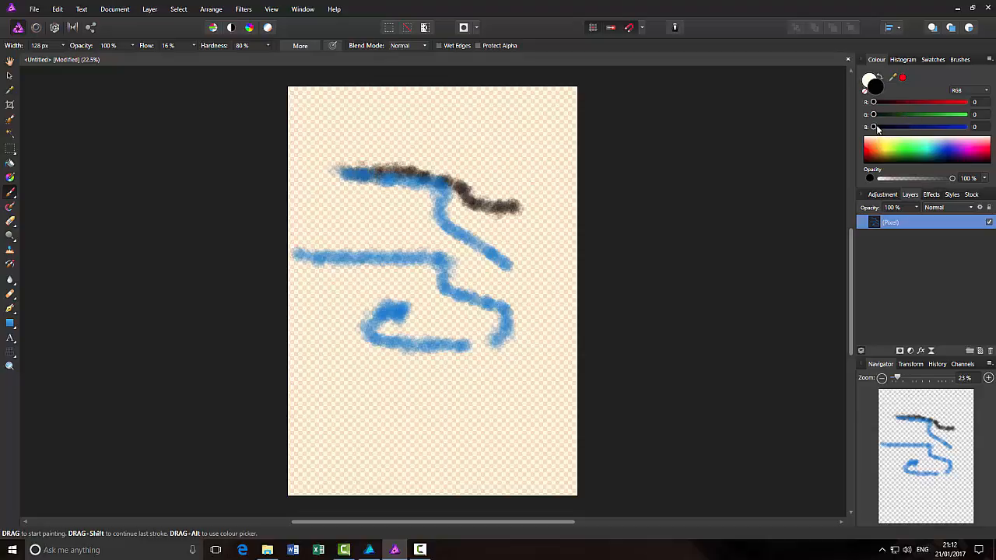
Set the painting colour to black in the Colour panel.
drag(872, 115, 965, 114)
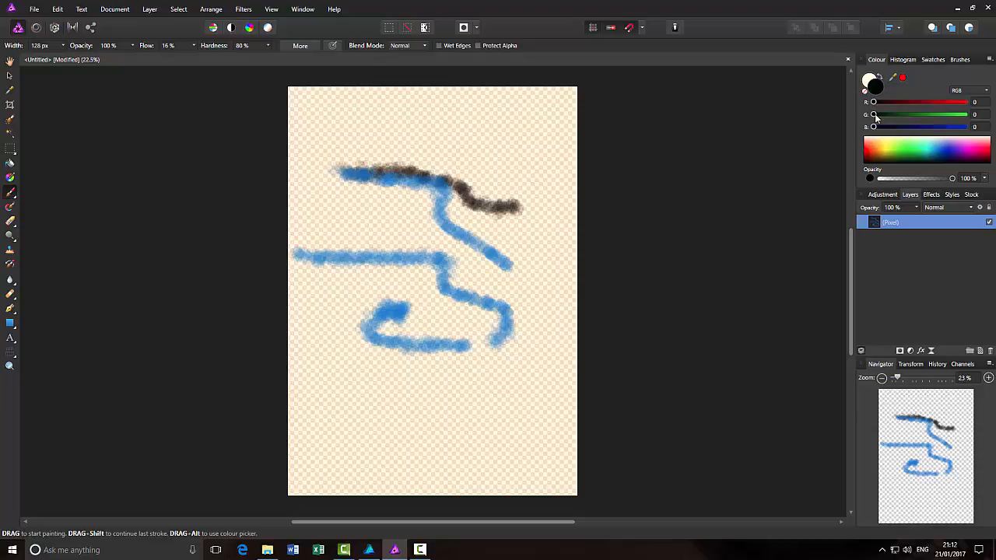
mouse_move(688, 185)
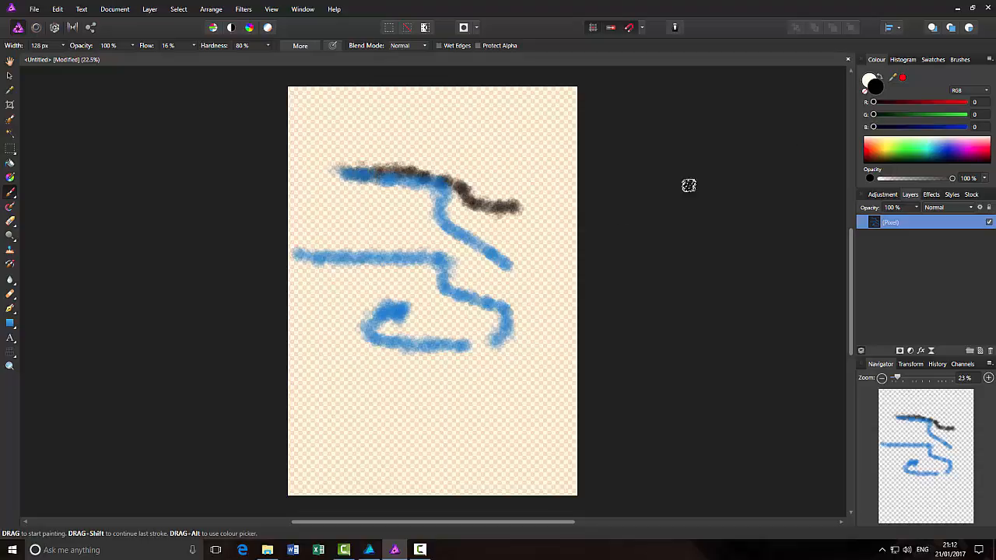
mouse_move(486, 371)
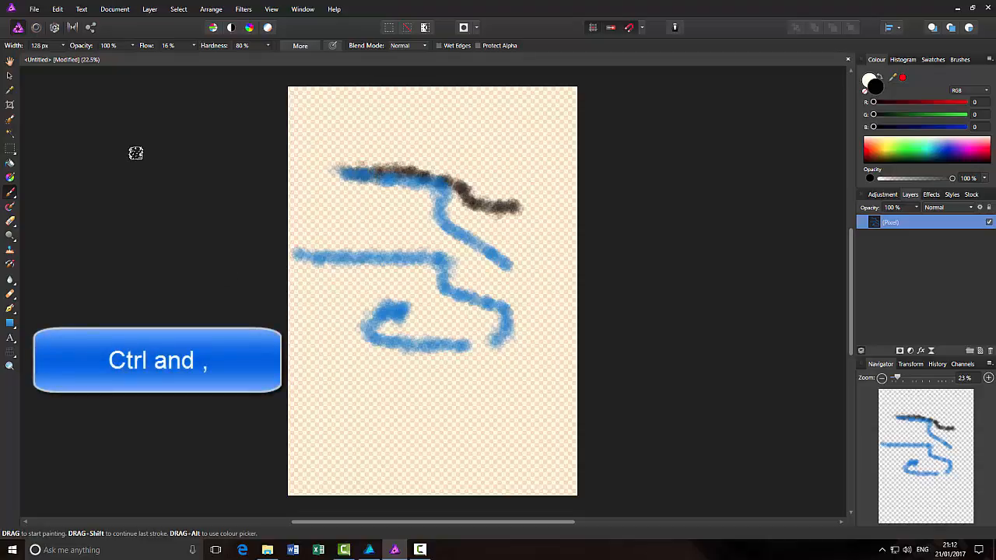
Open Preferences > Keyboard Shortcuts and show the Miscellaneous category.
click(57, 9)
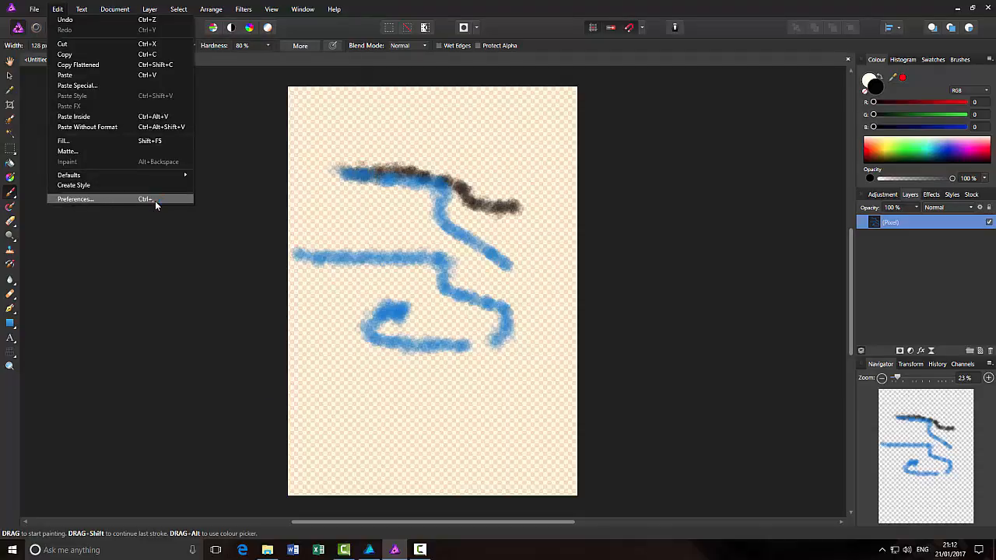
click(75, 198)
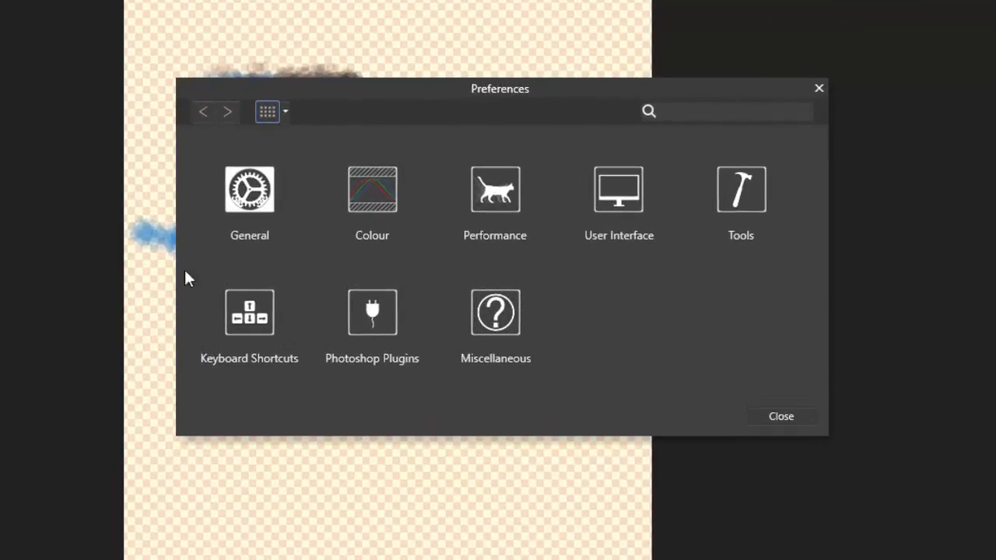
mouse_move(261, 318)
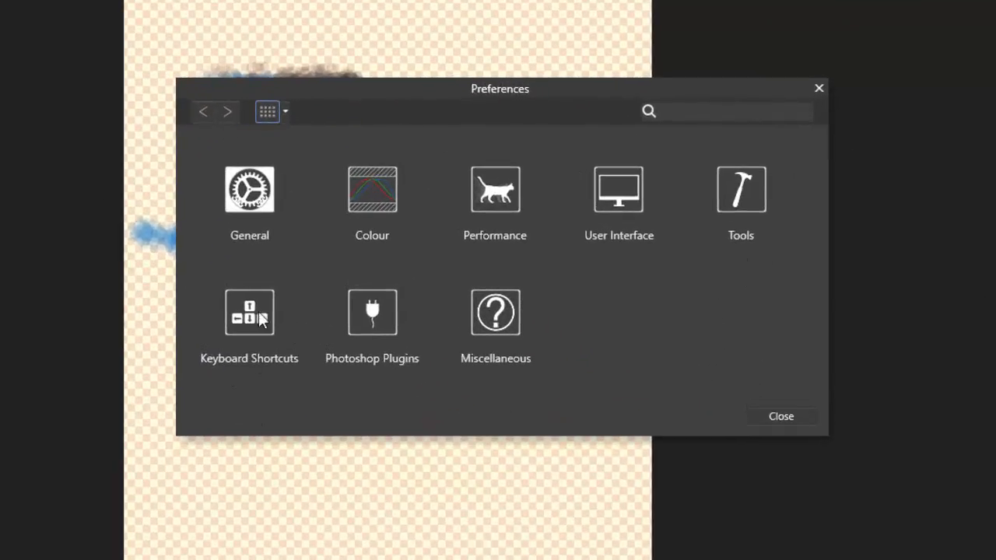
click(249, 311)
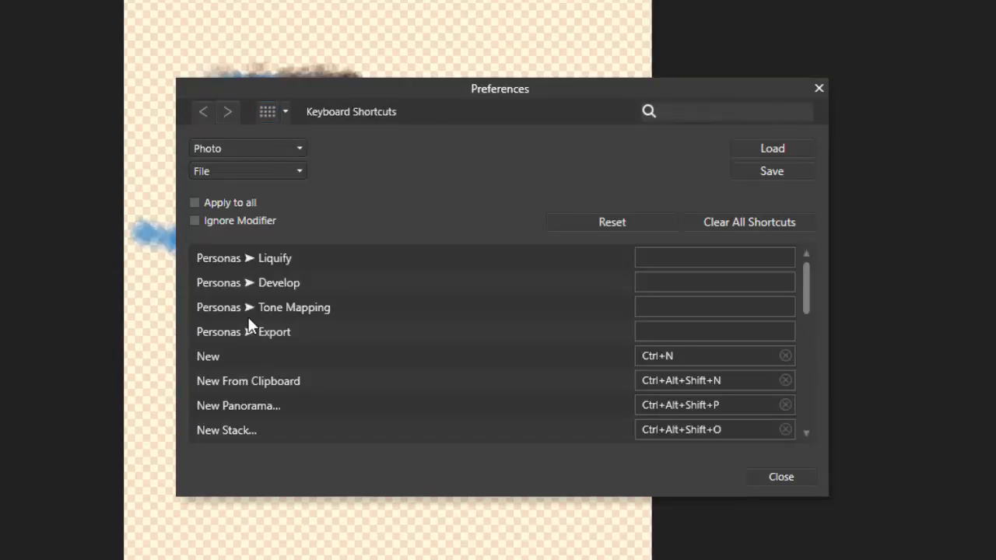
mouse_move(225, 187)
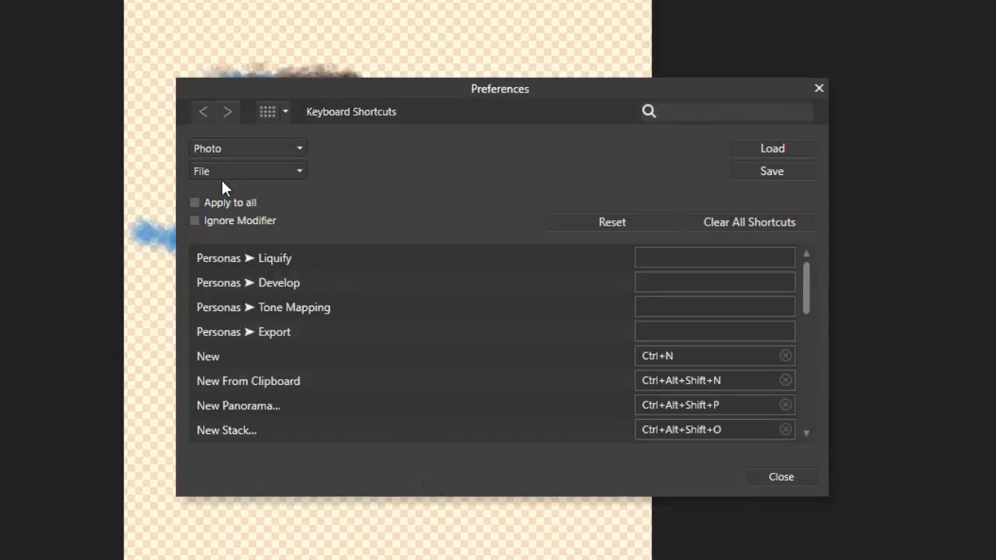
mouse_move(316, 178)
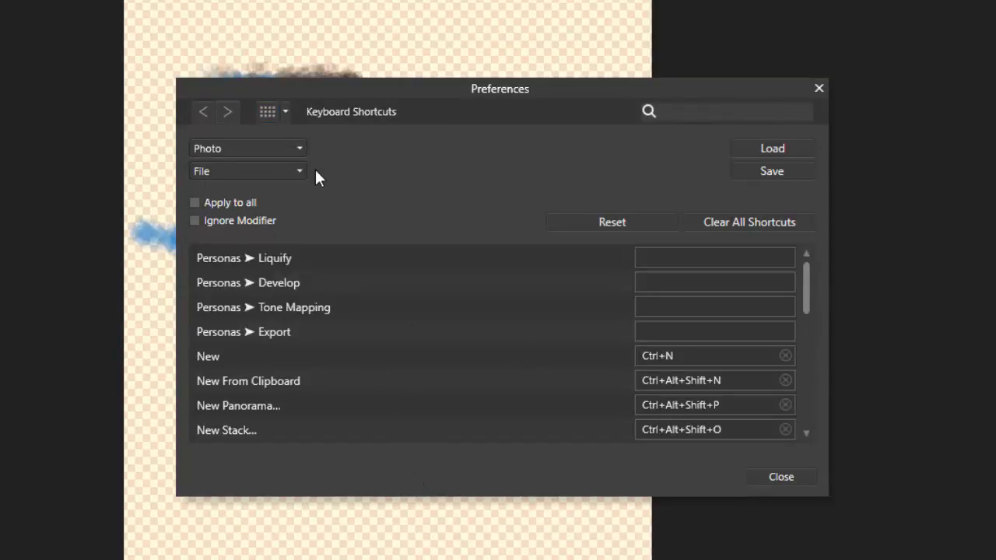
click(248, 170)
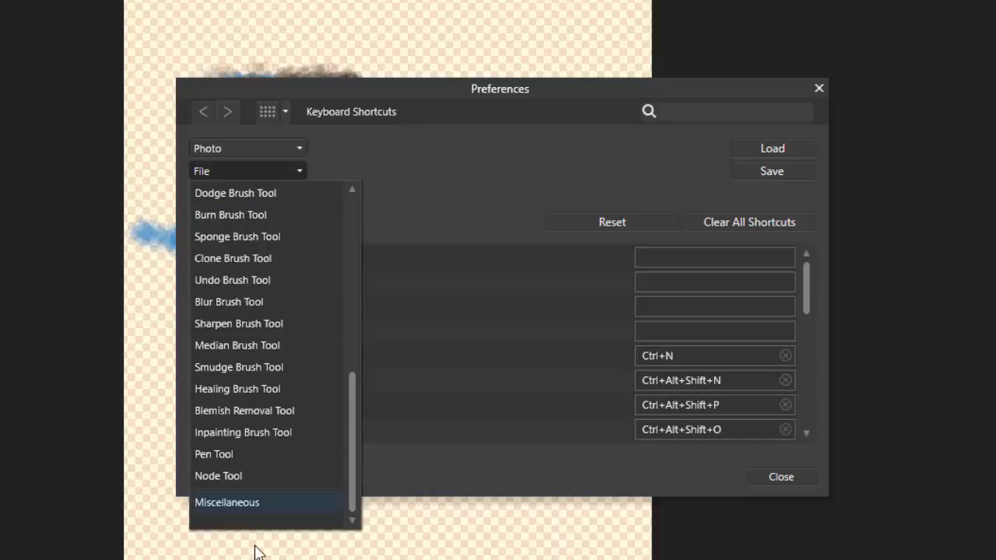
click(226, 501)
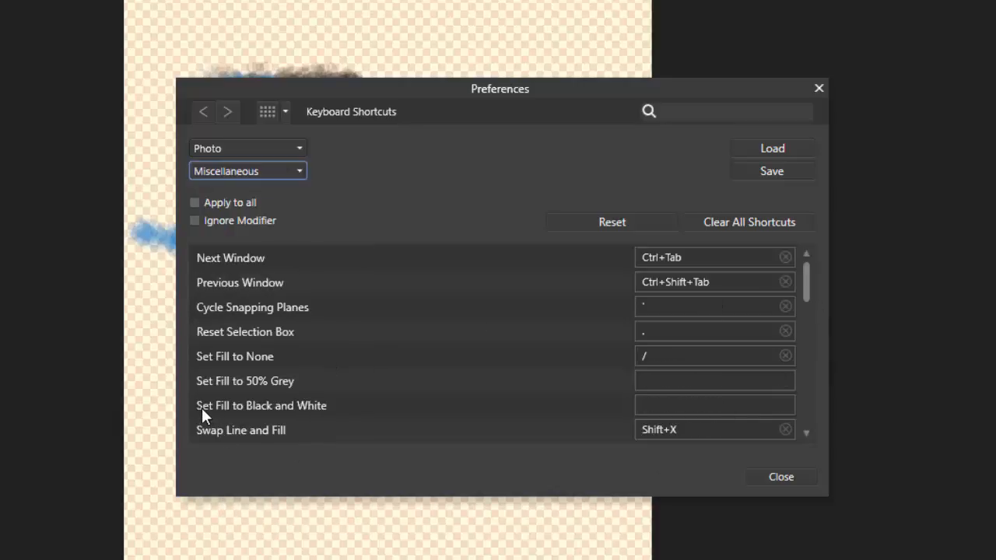
mouse_move(269, 418)
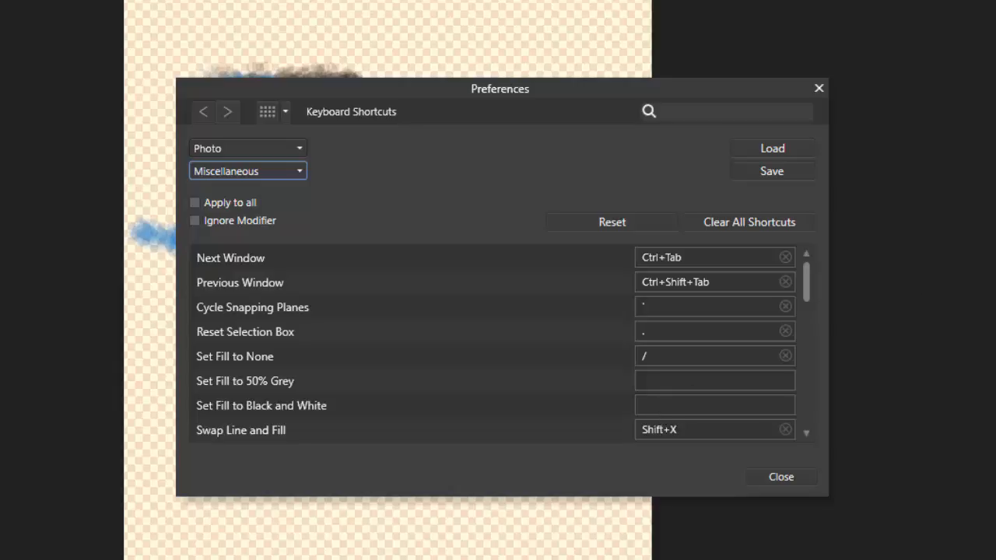
mouse_move(675, 446)
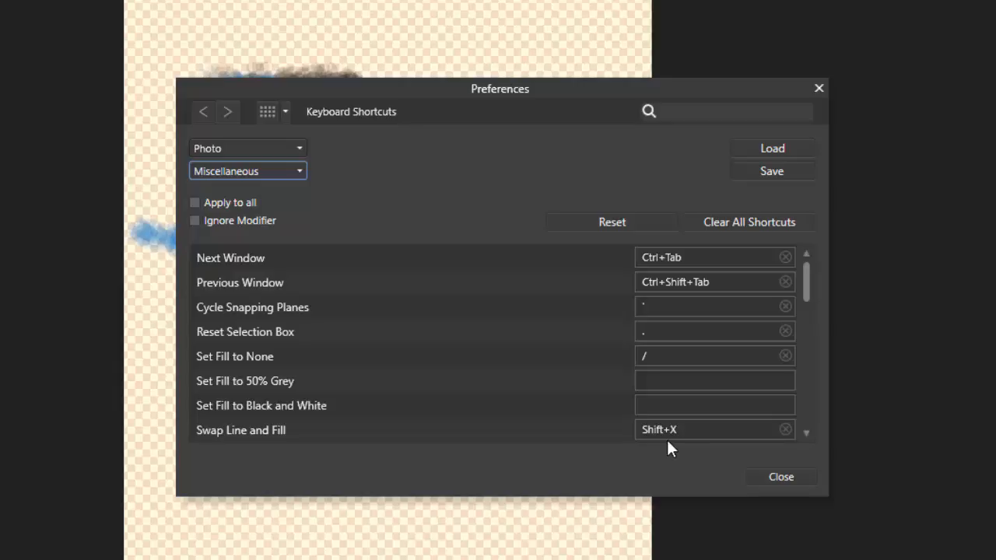
mouse_move(602, 409)
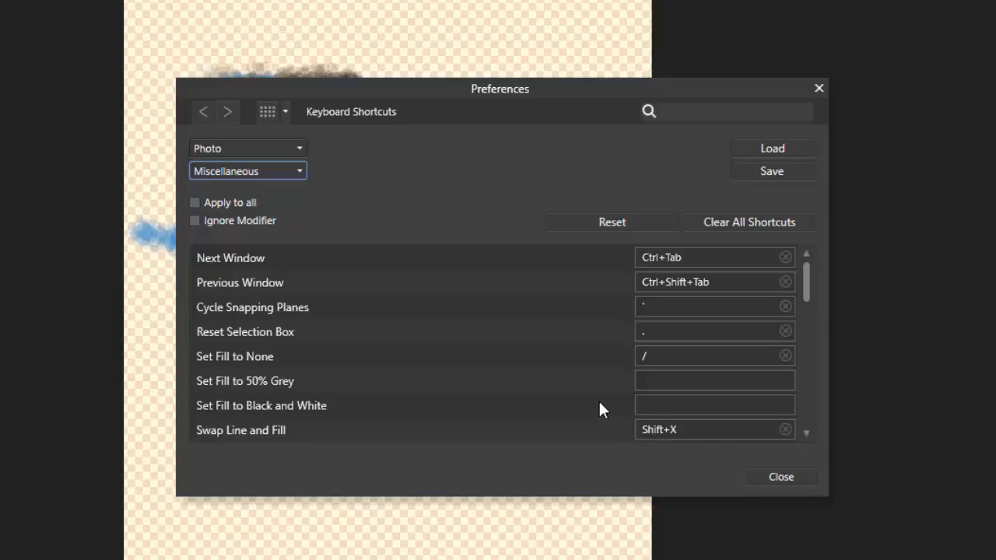
Assign Alt+X to Set Fill to Black and White, then close Preferences.
click(714, 405)
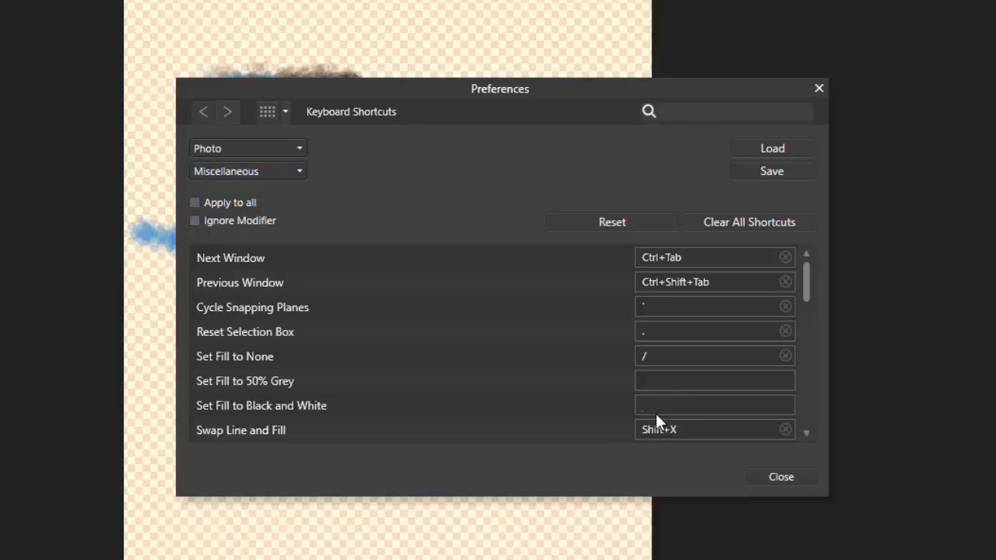
text(Alt+X)
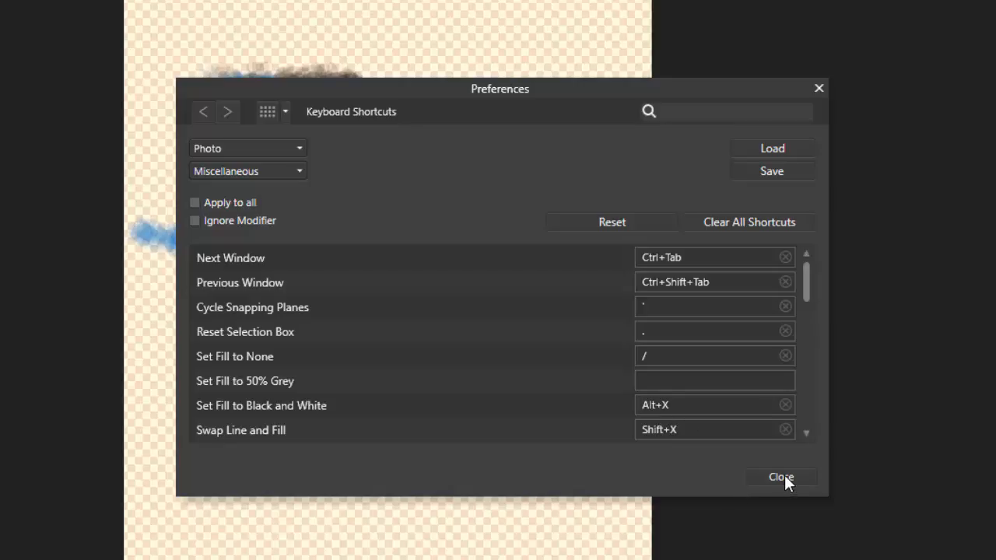
click(781, 477)
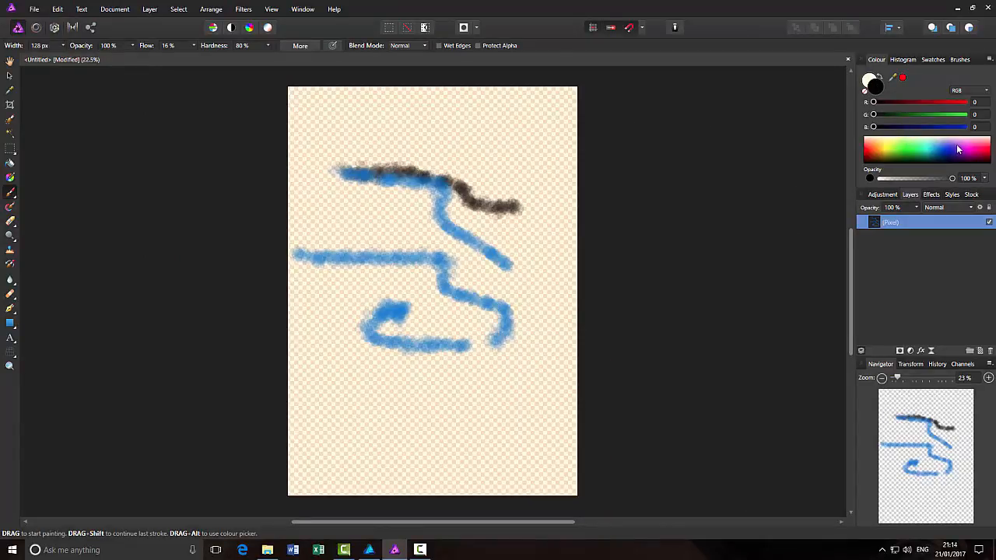
click(956, 148)
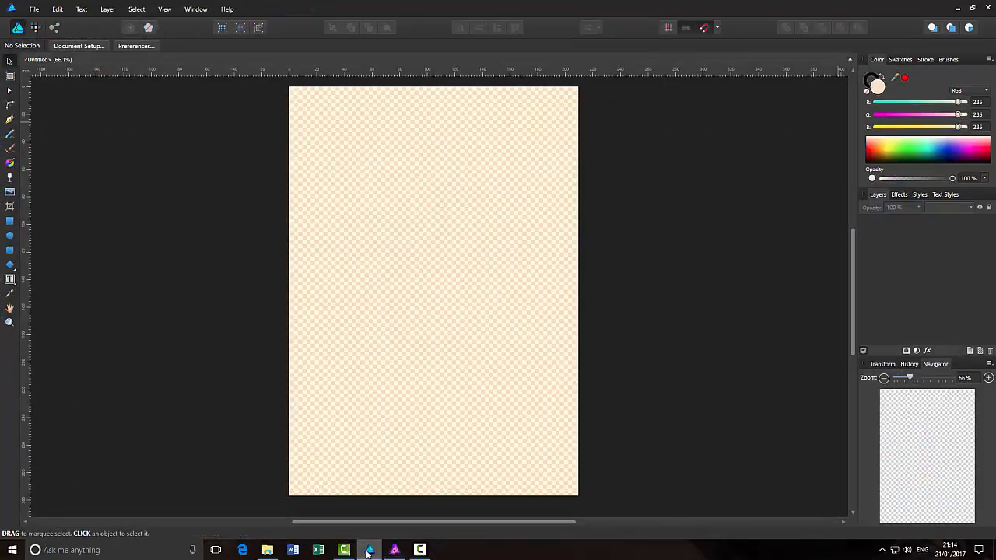
mouse_move(823, 228)
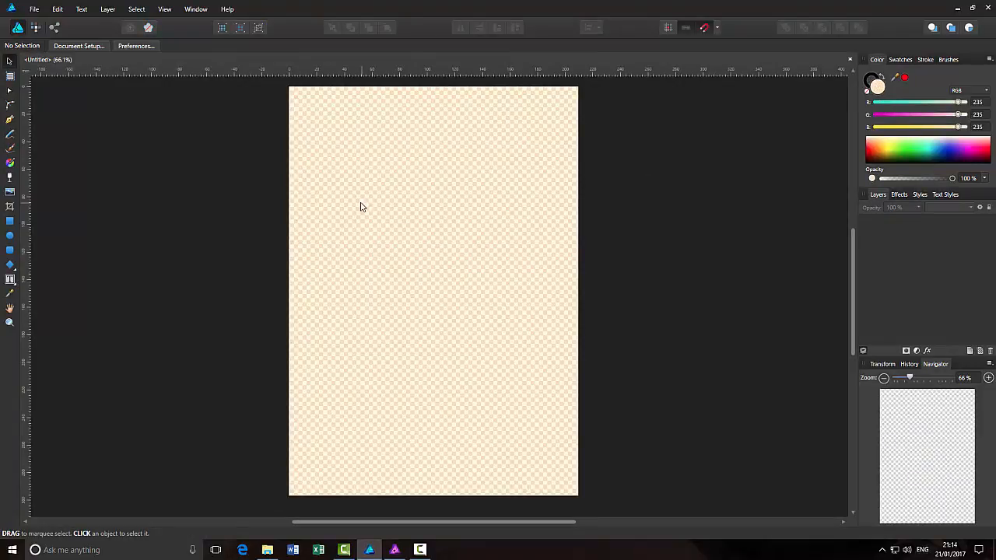
mouse_move(384, 238)
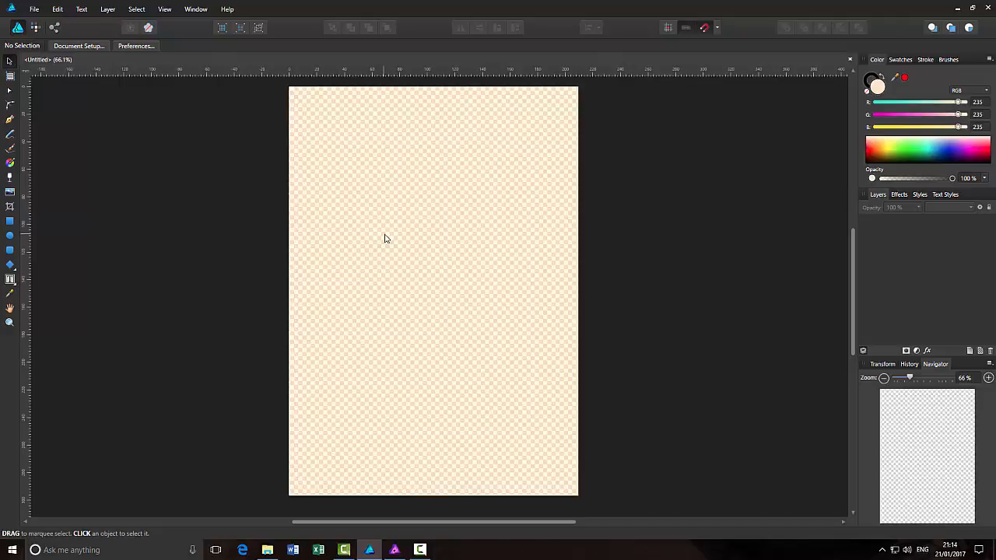
Assign Alt+X to Set Fill to Black and White under Draw > Miscellaneous shortcuts.
click(135, 45)
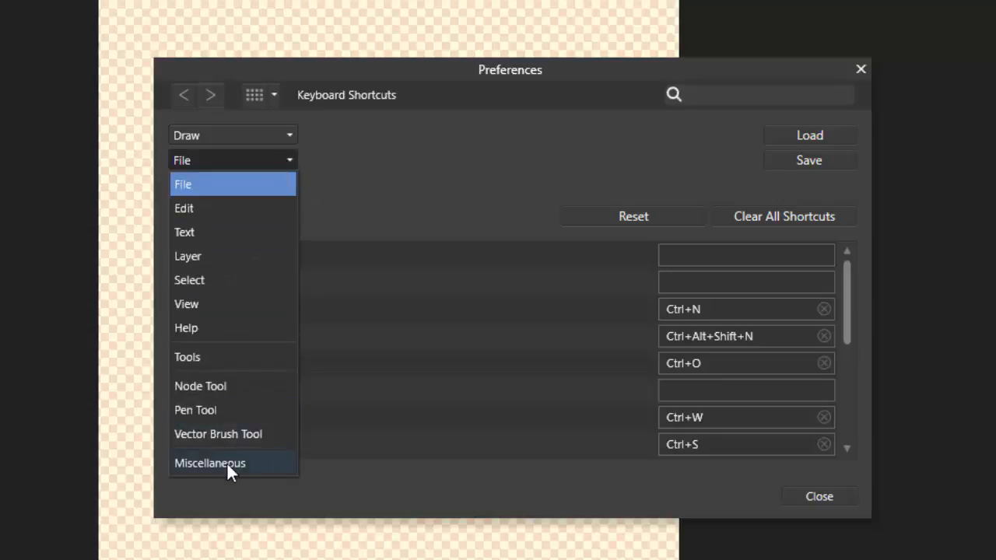
mouse_move(214, 473)
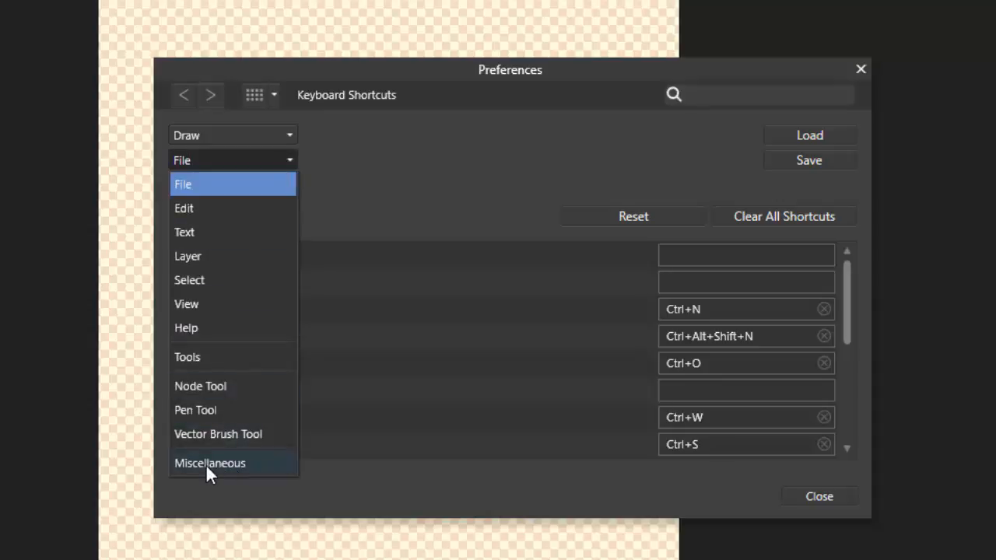
click(209, 463)
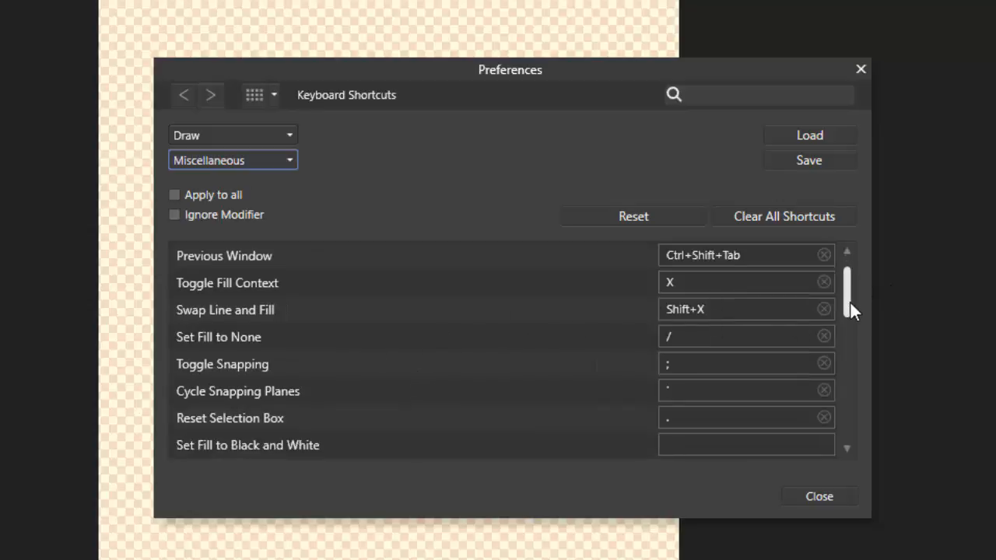
scroll(down, 3)
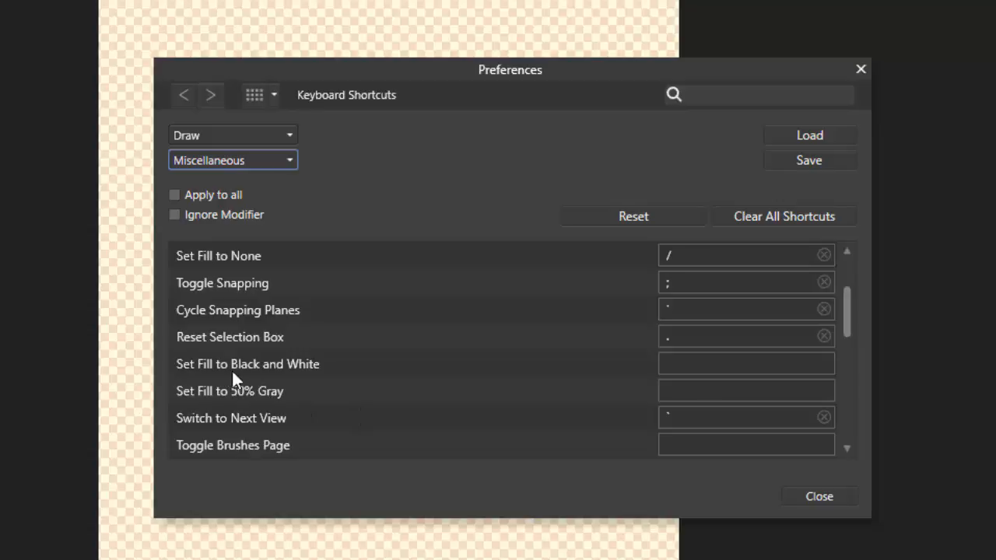
click(745, 363)
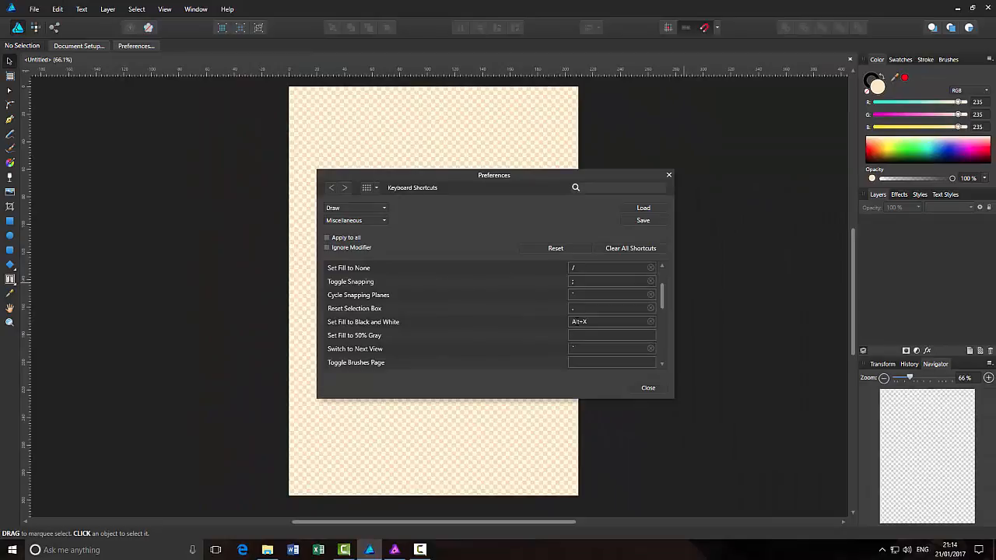
mouse_move(606, 387)
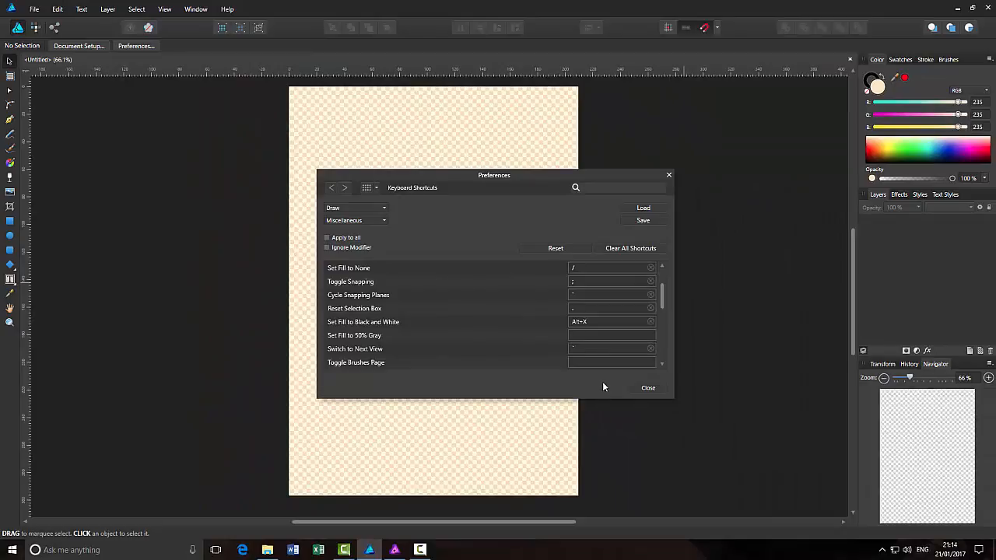
Close Preferences and pick a magenta fill colour from the spectrum.
click(647, 387)
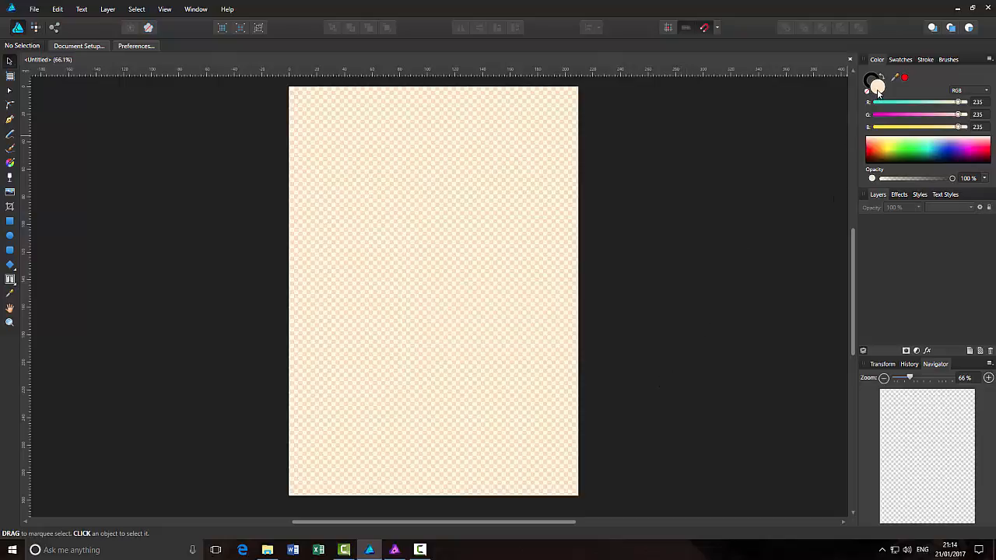
click(934, 151)
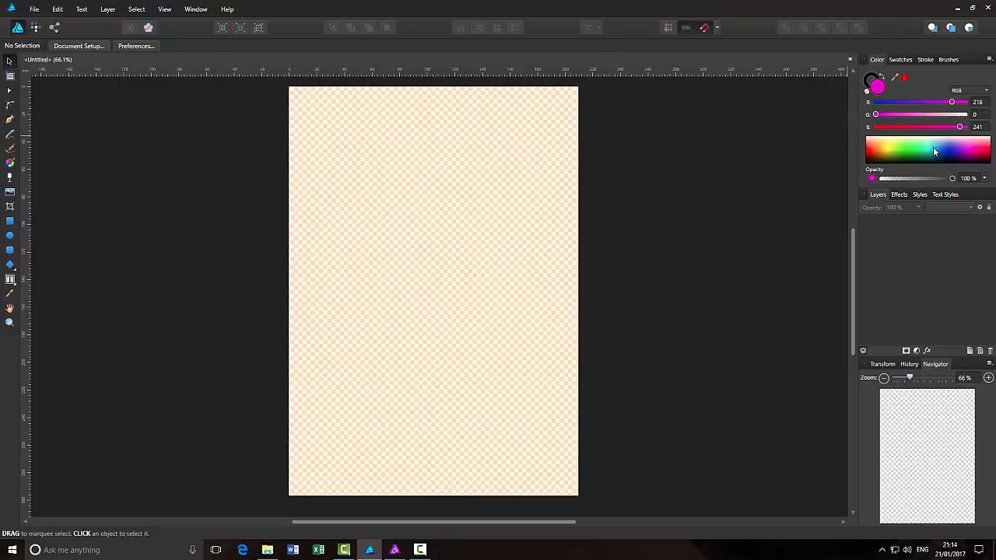
mouse_move(367, 487)
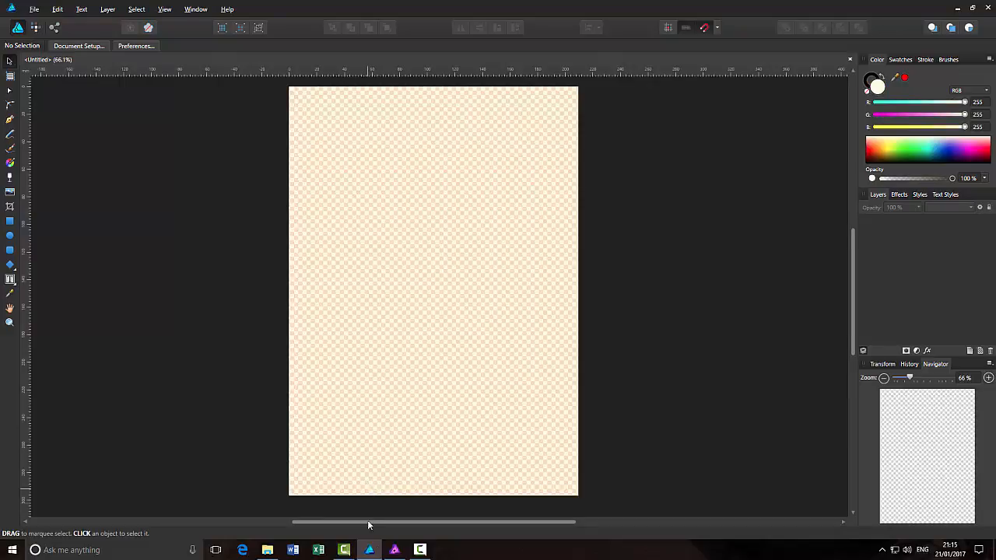
mouse_move(394, 550)
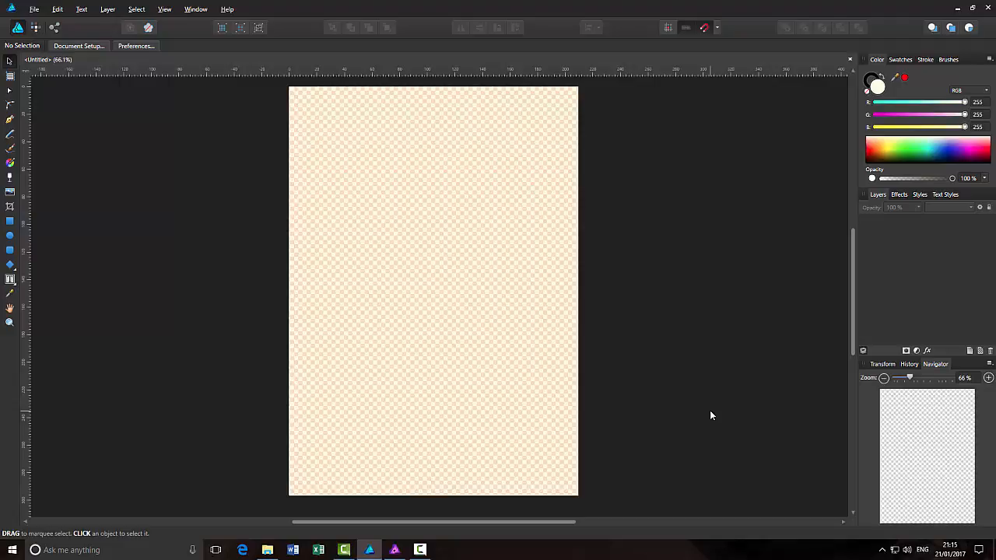
mouse_move(695, 383)
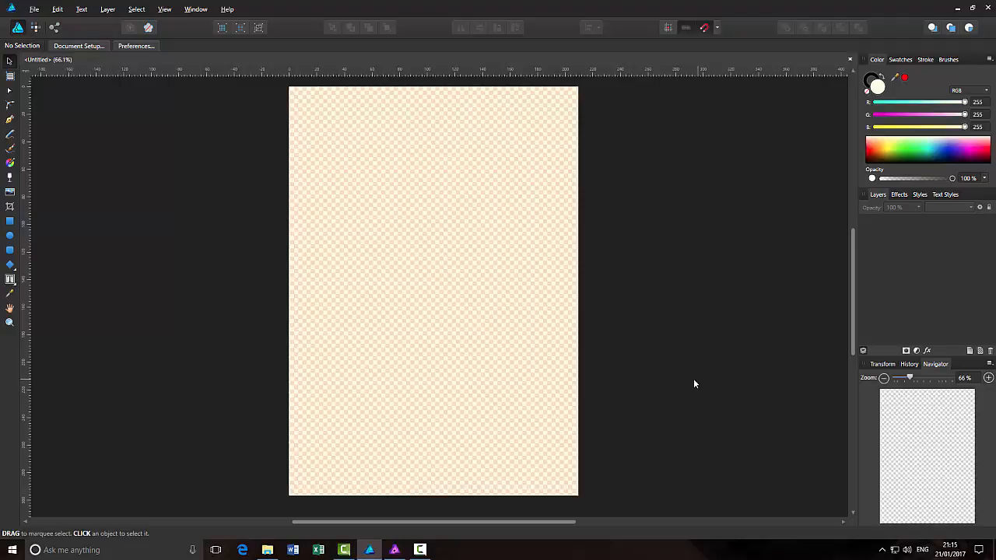
mouse_move(687, 333)
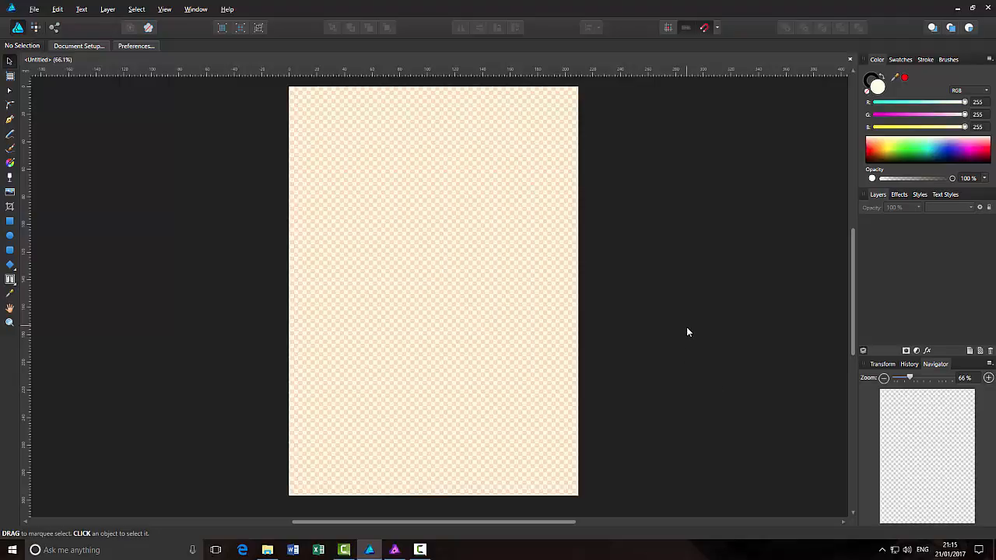